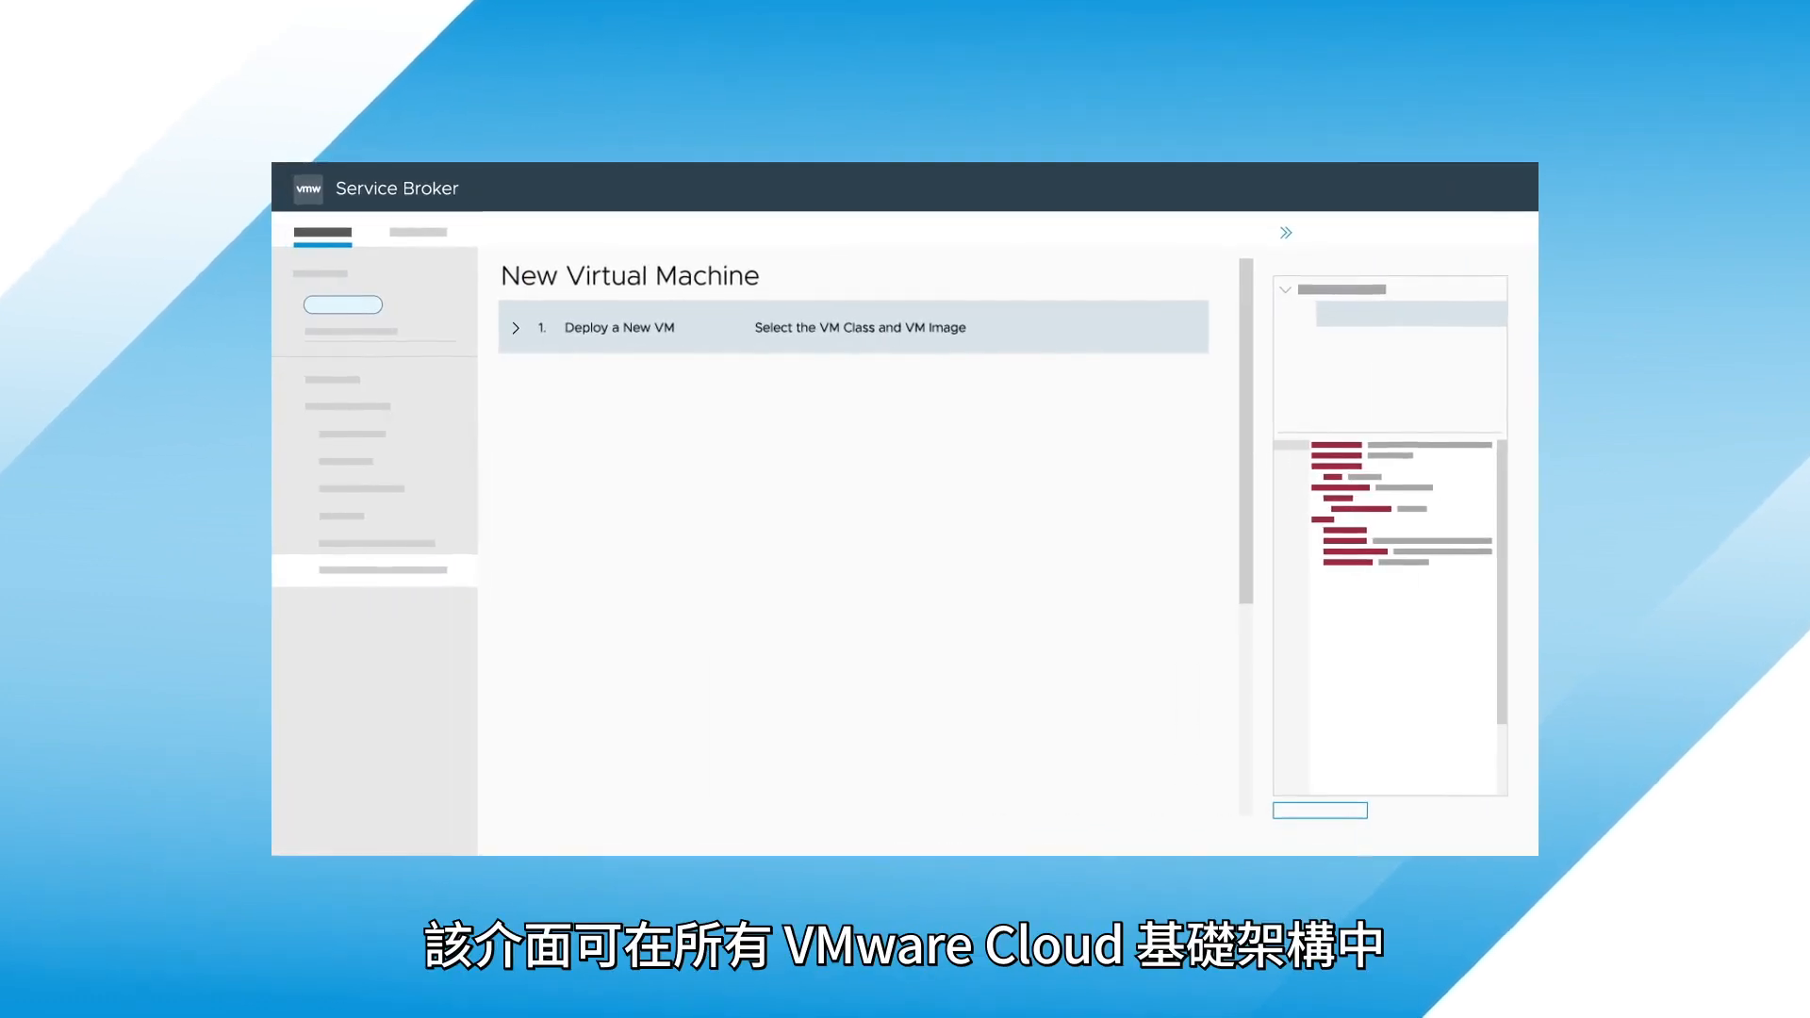
Expand the 'Deploy a New VM' step to reveal the VM Name field and image list.
click(513, 326)
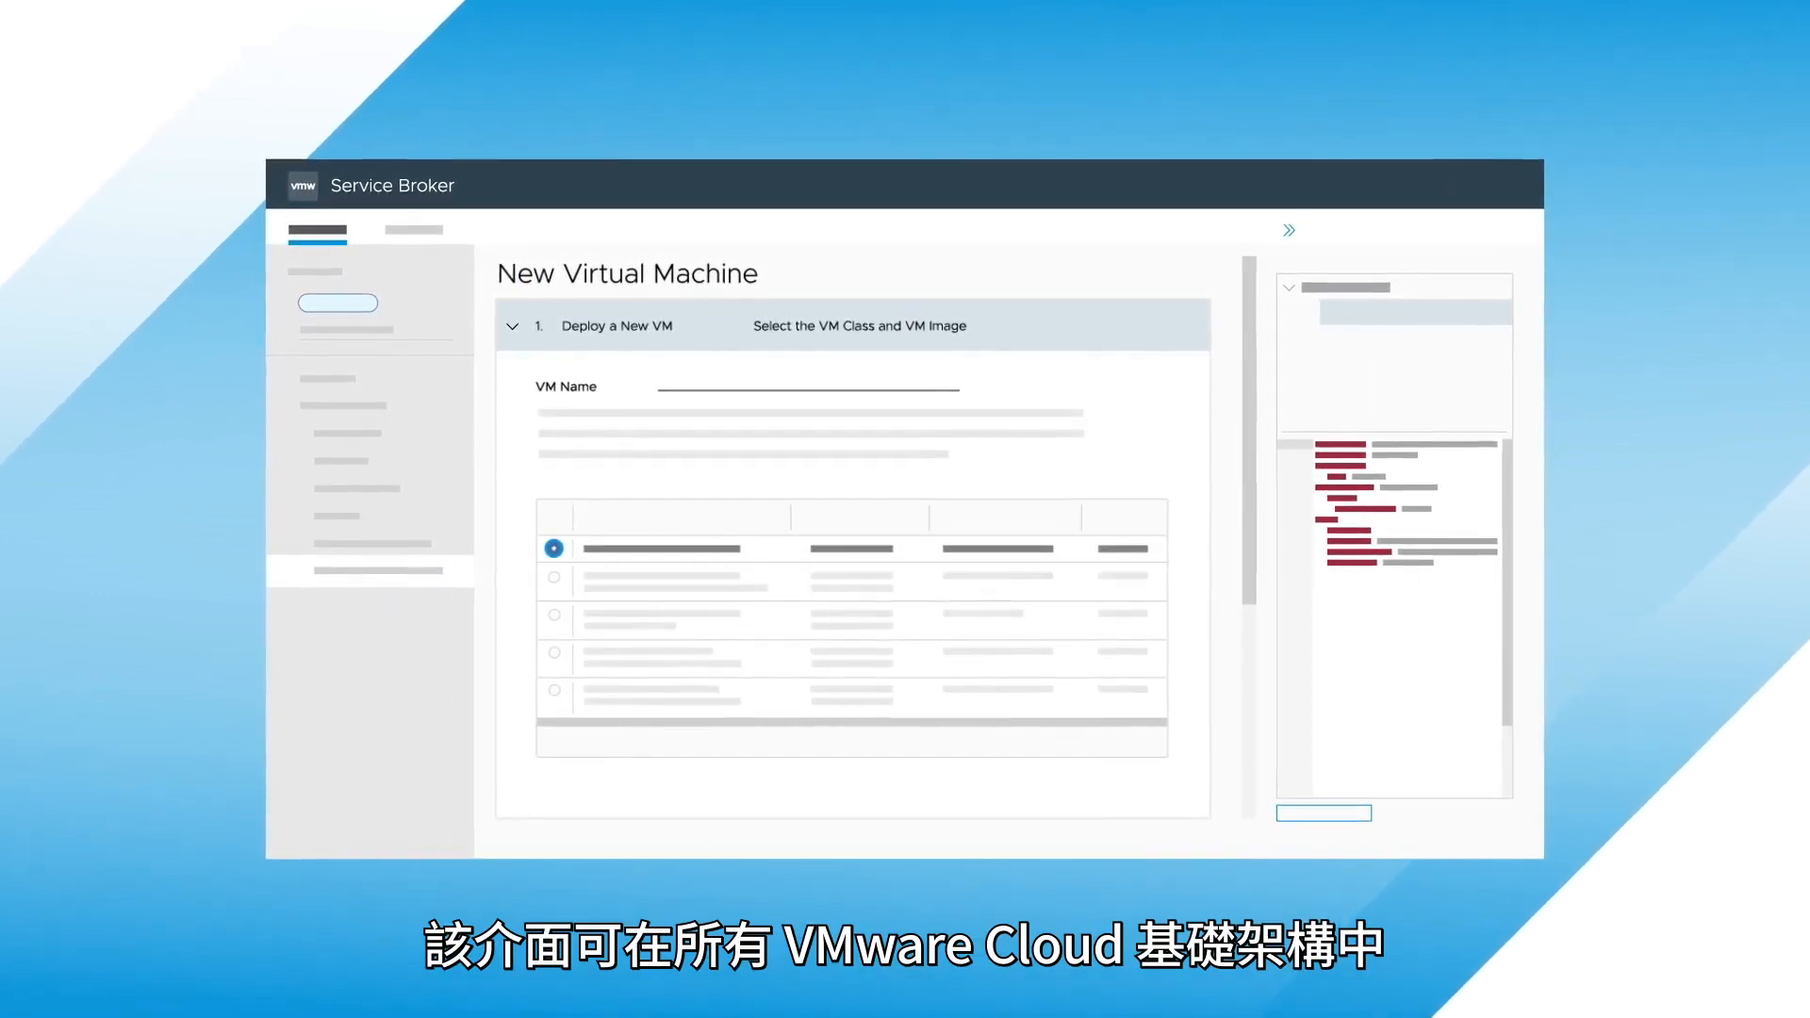